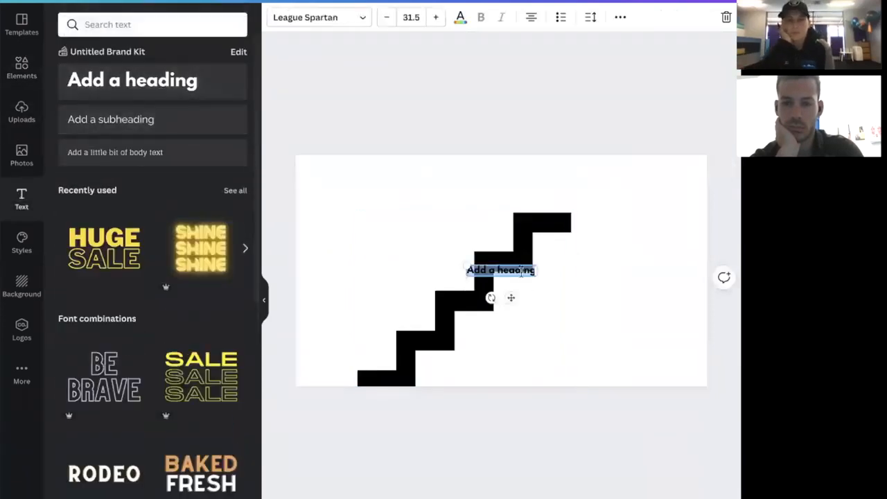
Step: Move the staircase to the right and label the top step 'High ticket offer paying client'
left_click_drag(501, 270, 342, 340)
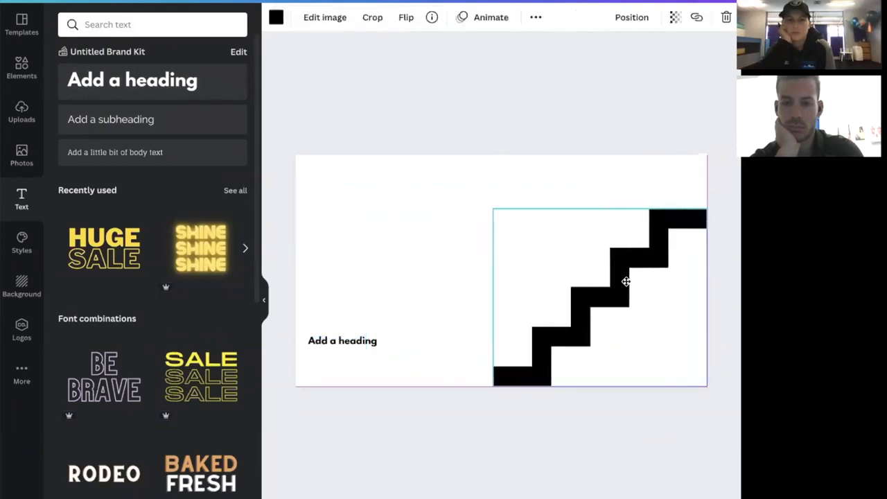
left_click(342, 341)
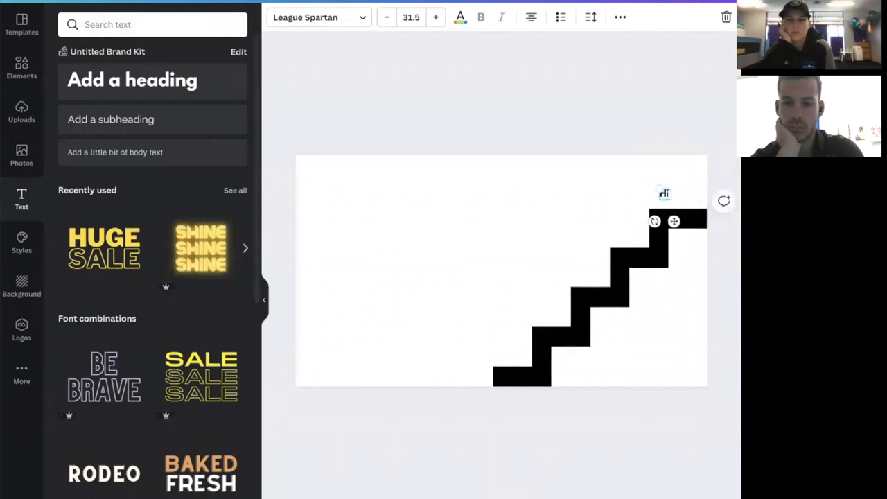
type("high ticket offer")
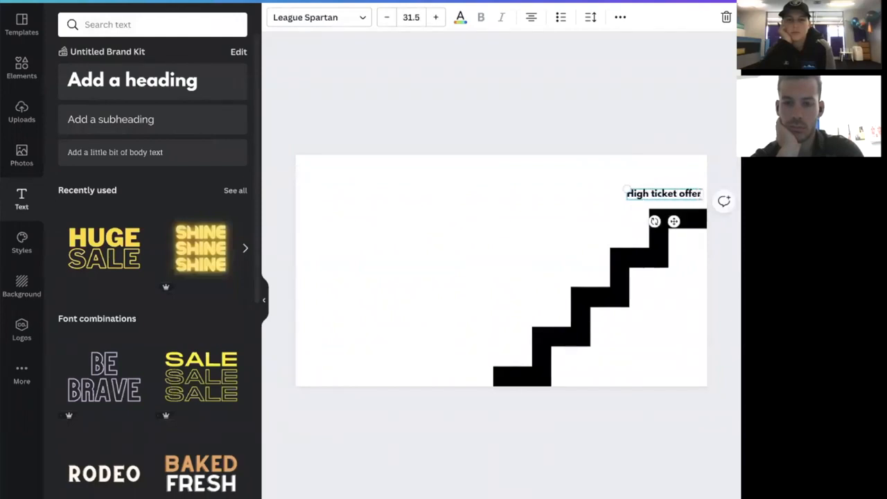
type("paying client")
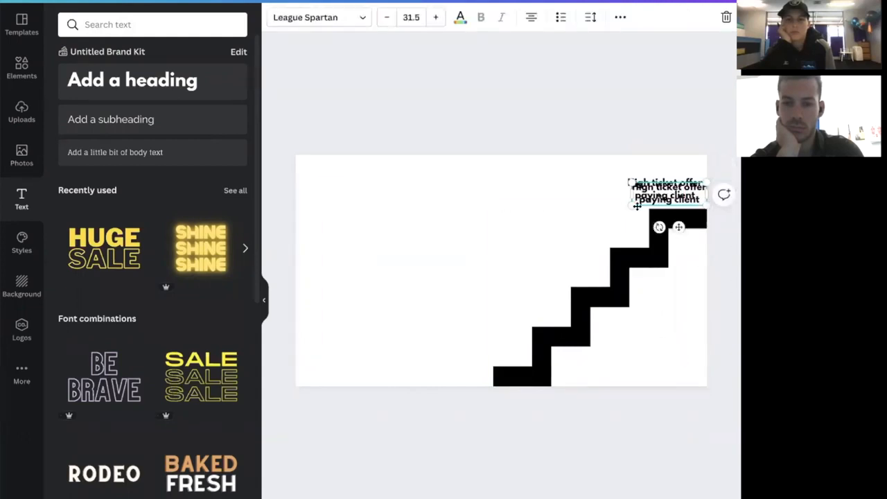
Step: Copy the label to the bottom step and reword it for Stranger and the free guide
left_click_drag(667, 196, 449, 374)
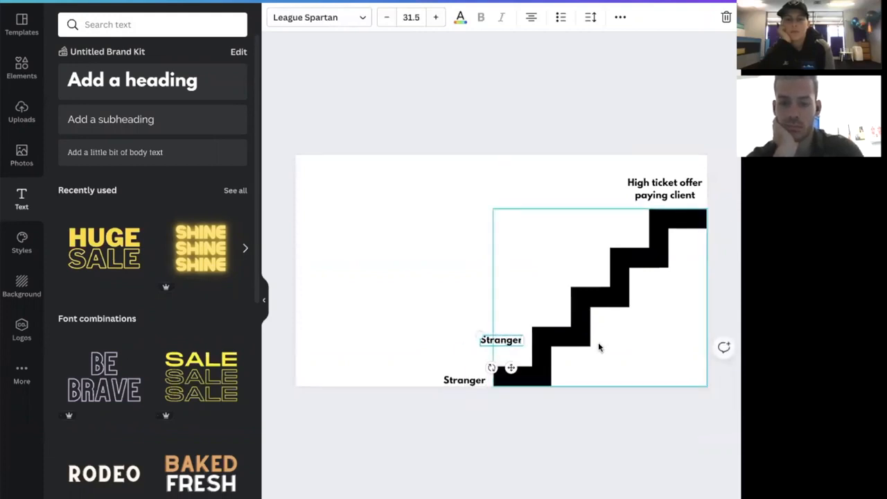
double_click(501, 340)
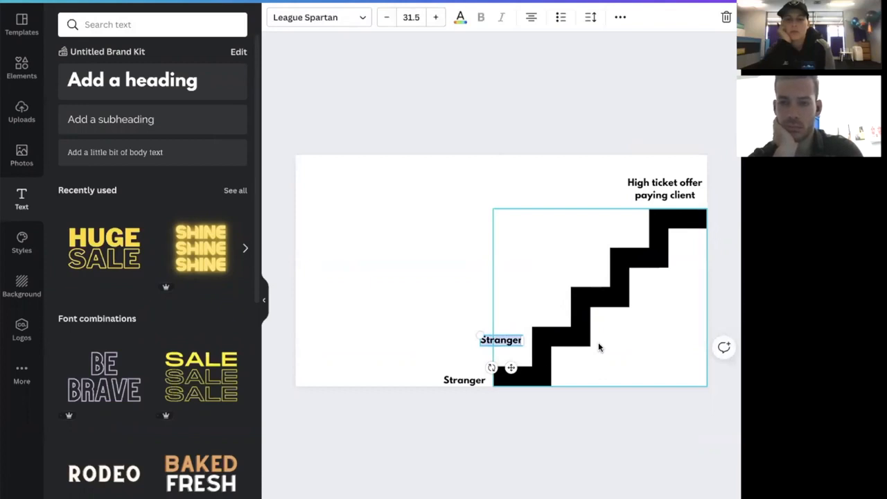
type("ree Guide")
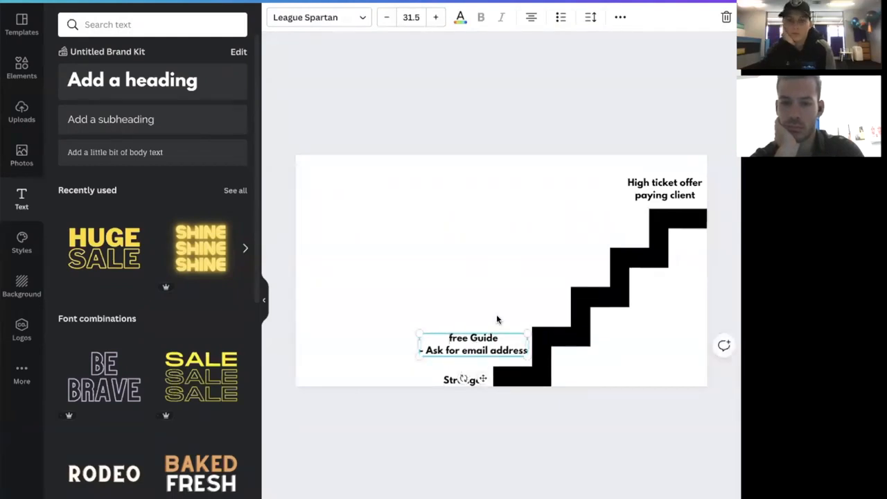
Step: Add 'They see your signage', 'Offer Freebie - Ask for email address' and 'Offer Webinar (1hr of their time)' labels beside steps
left_click_drag(474, 344, 512, 308)
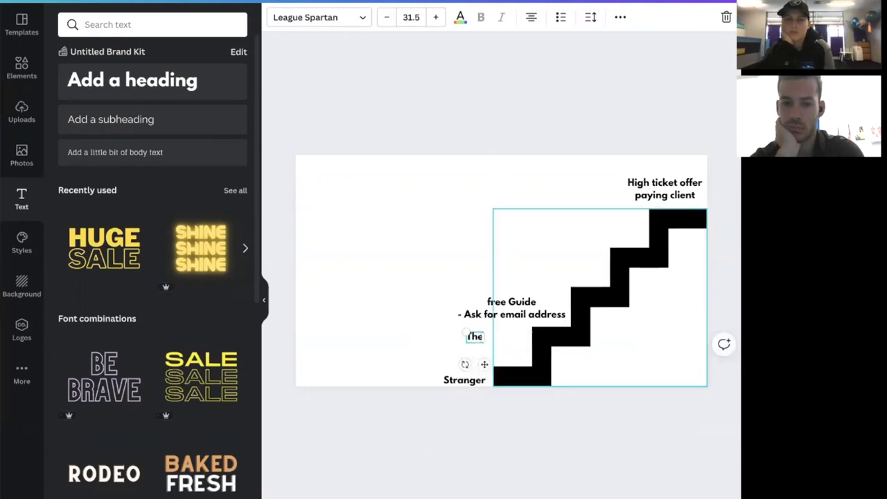
type("hey see your signage")
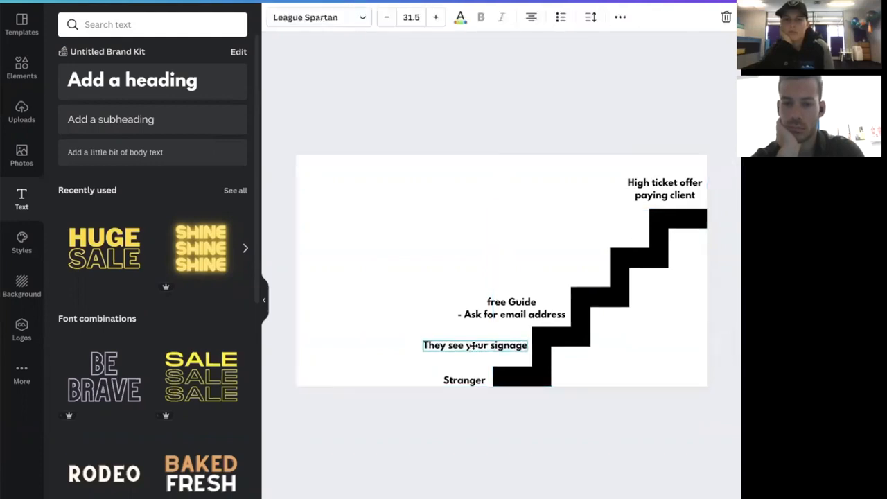
left_click(510, 308)
type("Offer F")
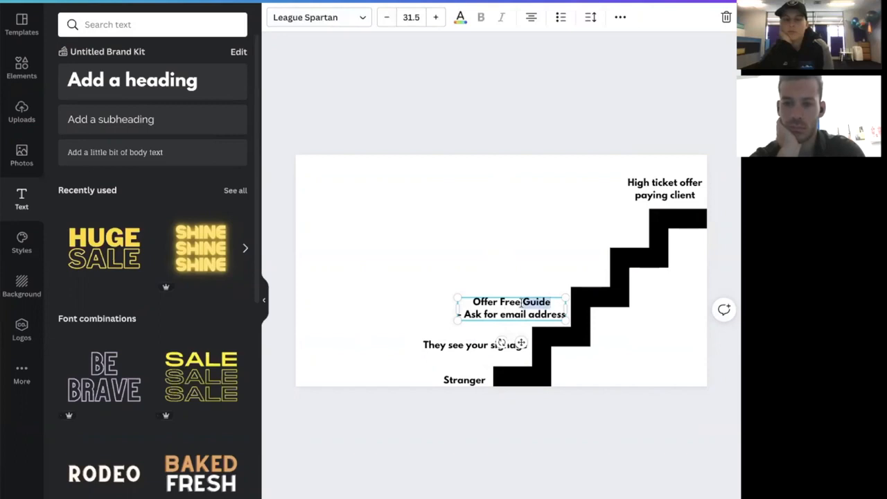
left_click(596, 278)
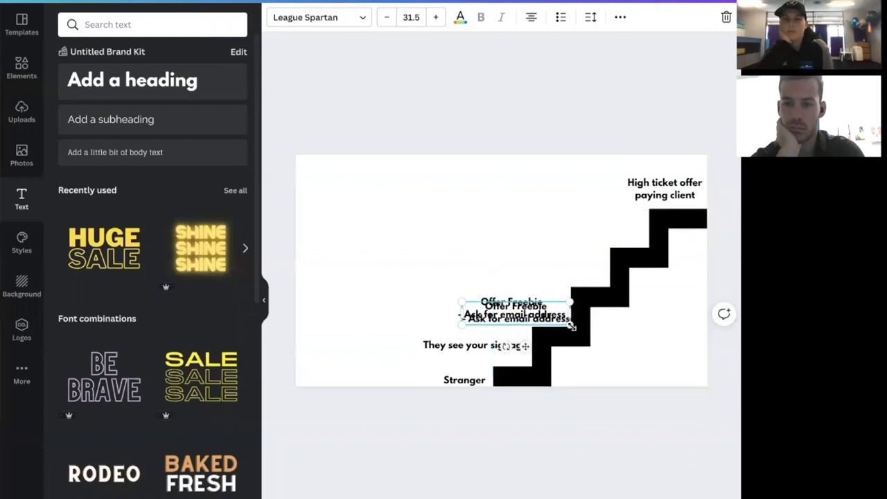
left_click_drag(515, 312, 547, 265)
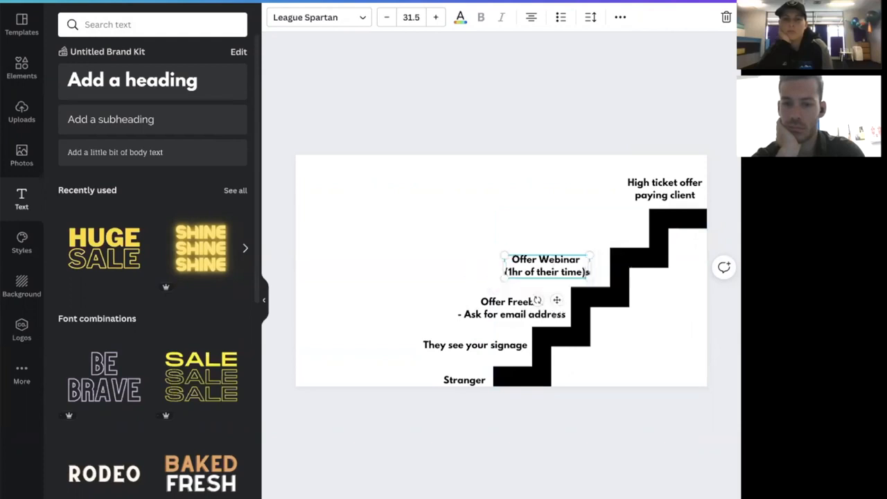
Step: Label the step below the top 'Offer Low Back Pain 4 week program for $100'
left_click(546, 236)
type("Offer Low Back Pain 4 week pro")
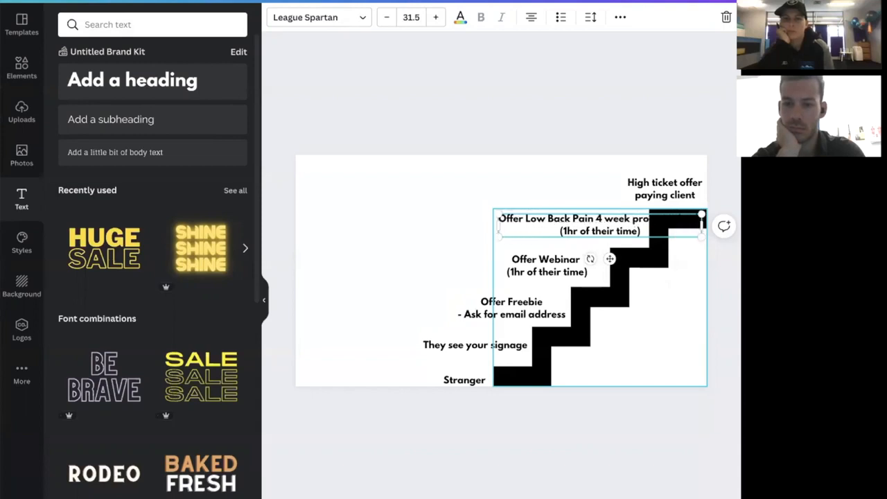
type("$100")
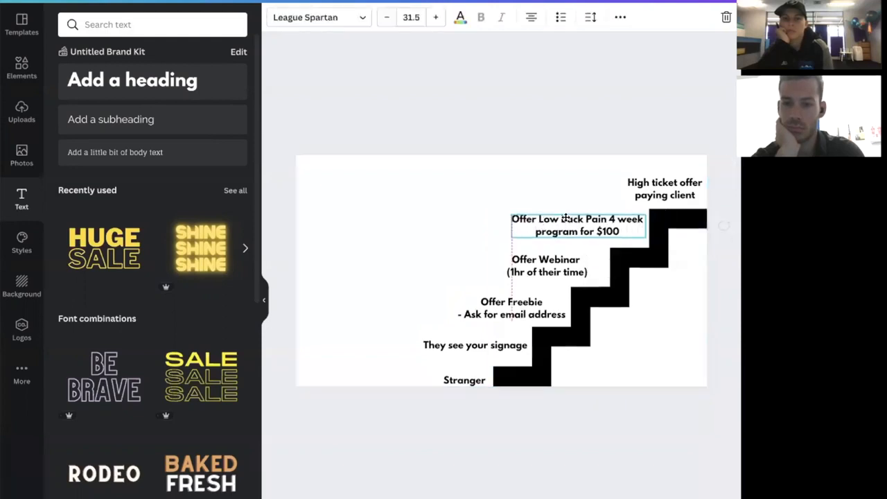
left_click(464, 380)
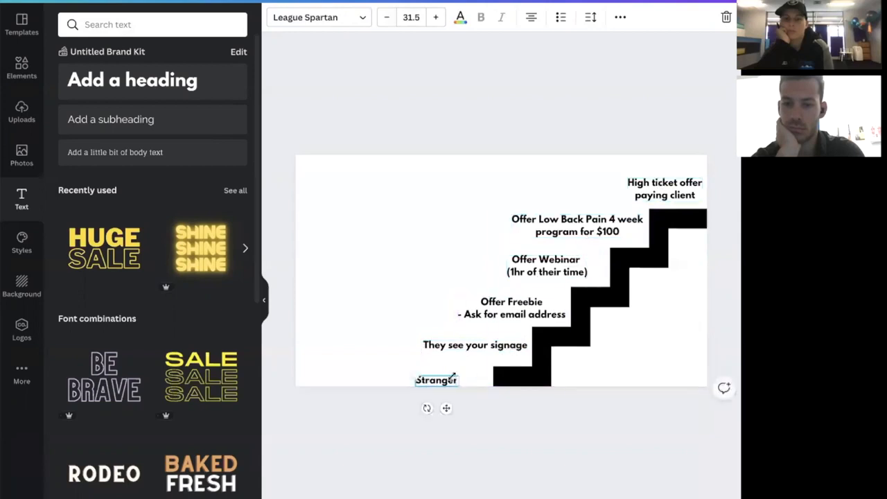
Step: Put Stranger beside the signage label and add 'Add Value - Ask for a follow on IG' above
left_click(511, 308)
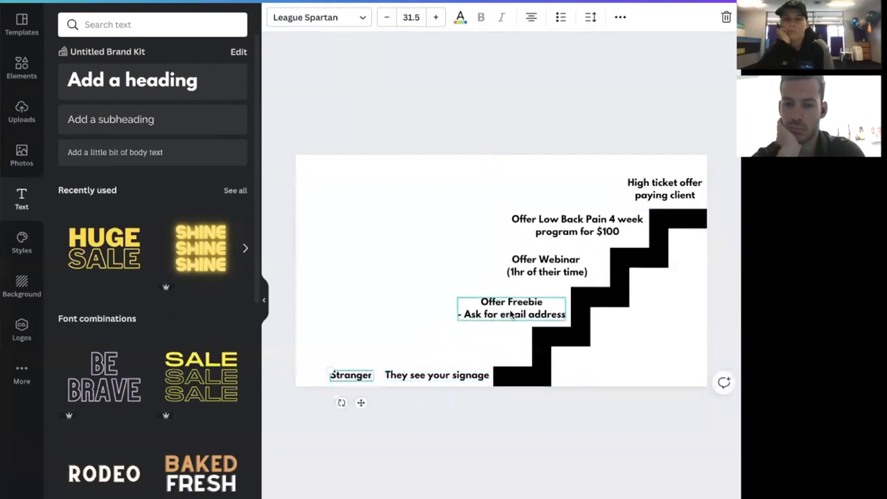
left_click(478, 347)
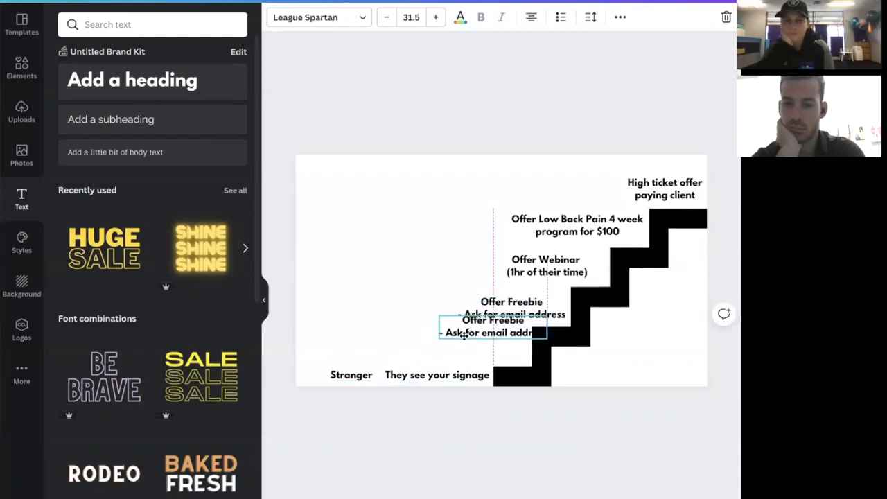
left_click_drag(492, 327, 475, 340)
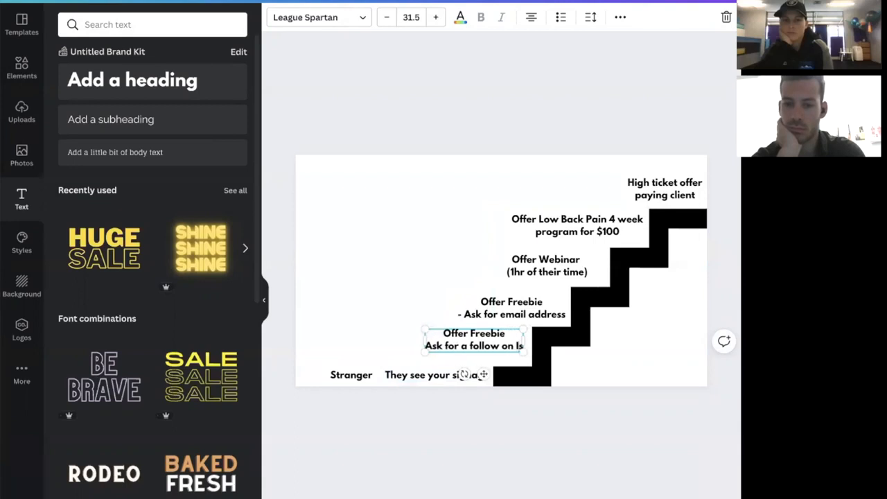
type("IG")
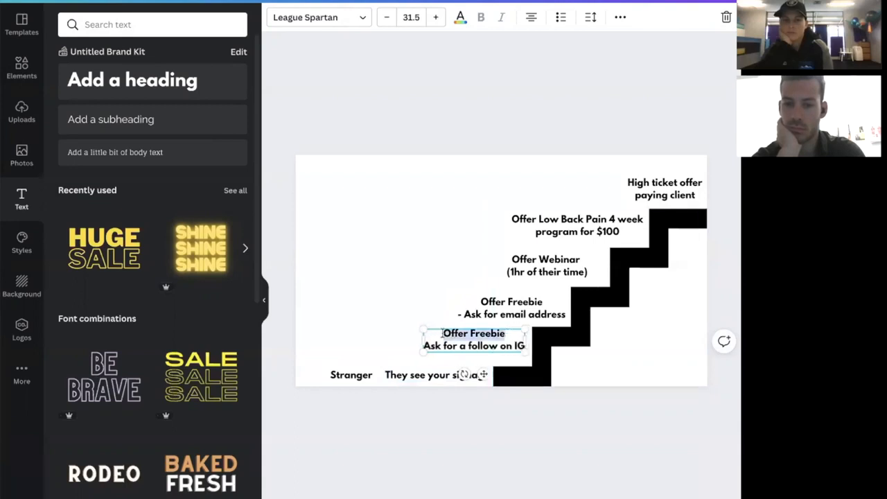
type("Add Value")
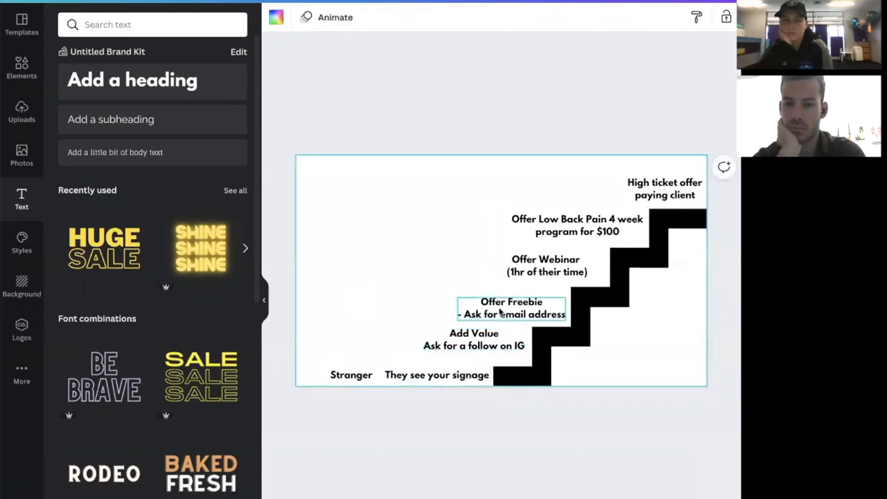
Step: Add 'Or $7 download' to the webinar label
left_click(547, 266)
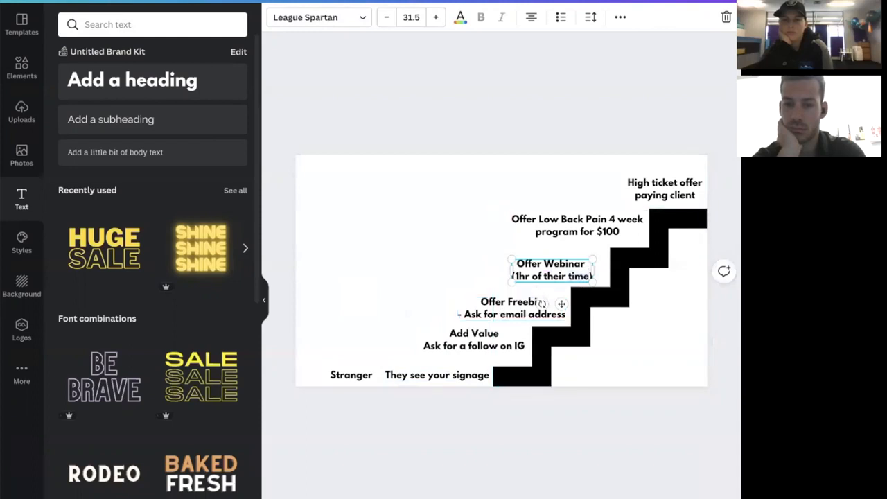
type("Or $7 download")
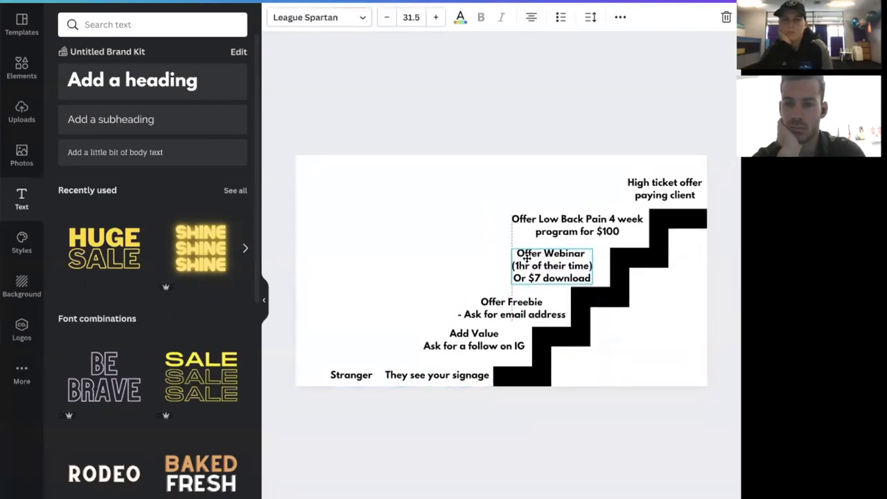
left_click(577, 226)
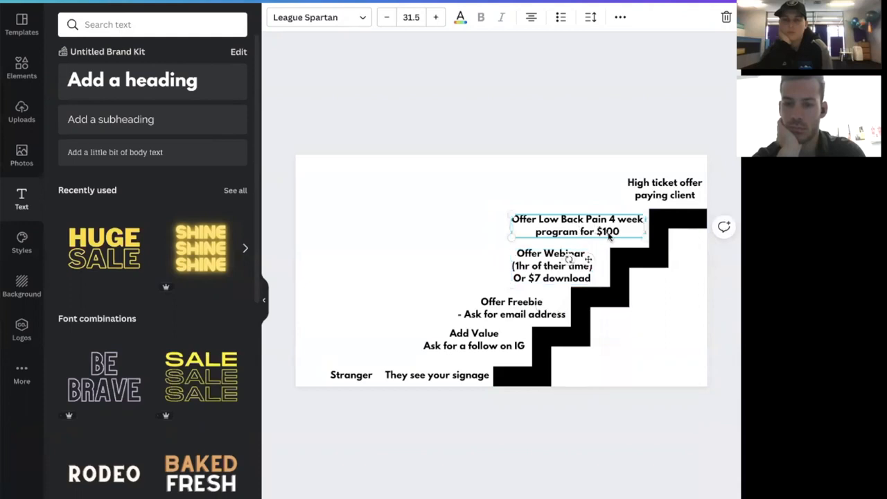
Step: Create a 'KEY PRODUCT - $2000' label just below the top label
left_click(664, 189)
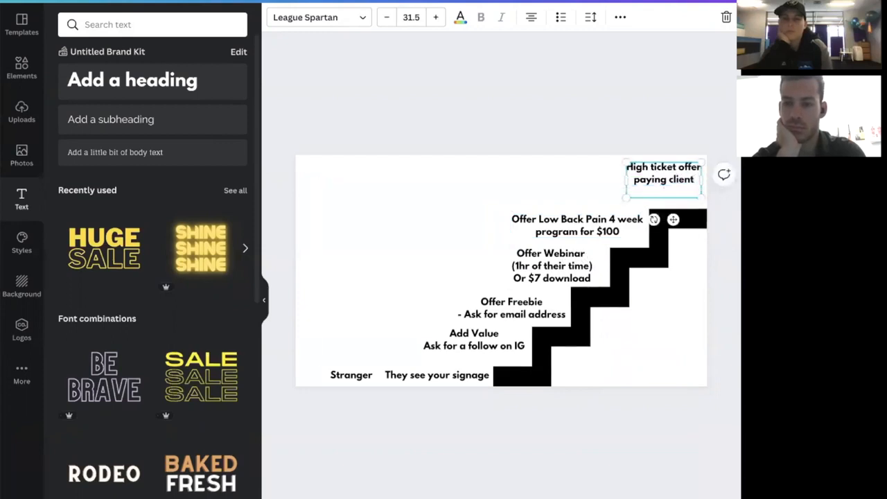
type("KEY PRODUCT")
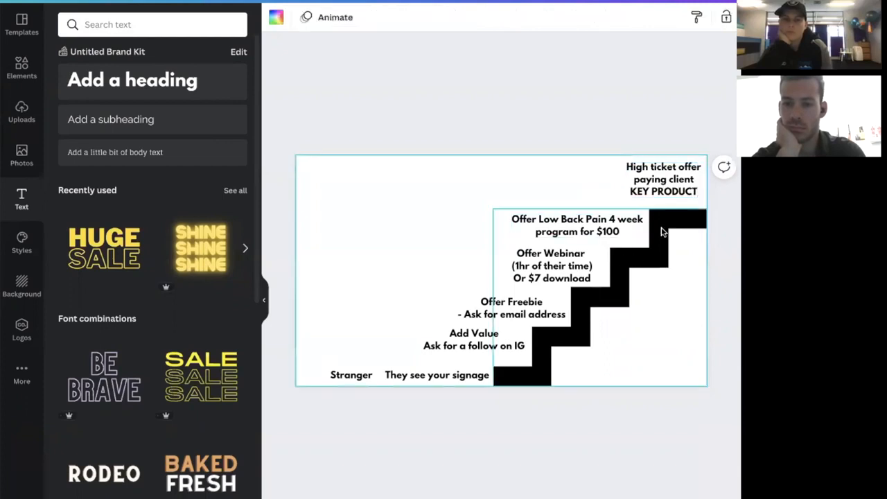
left_click(663, 172)
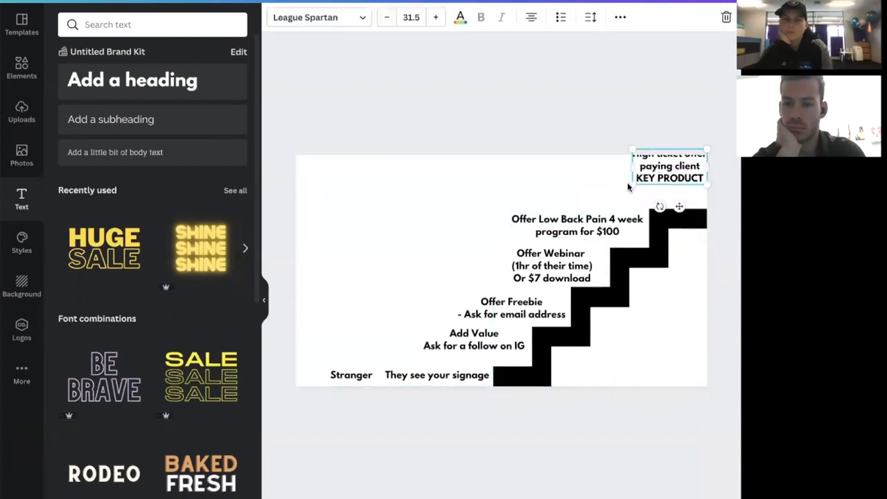
left_click(577, 225)
type("KEY PRODUCT ")
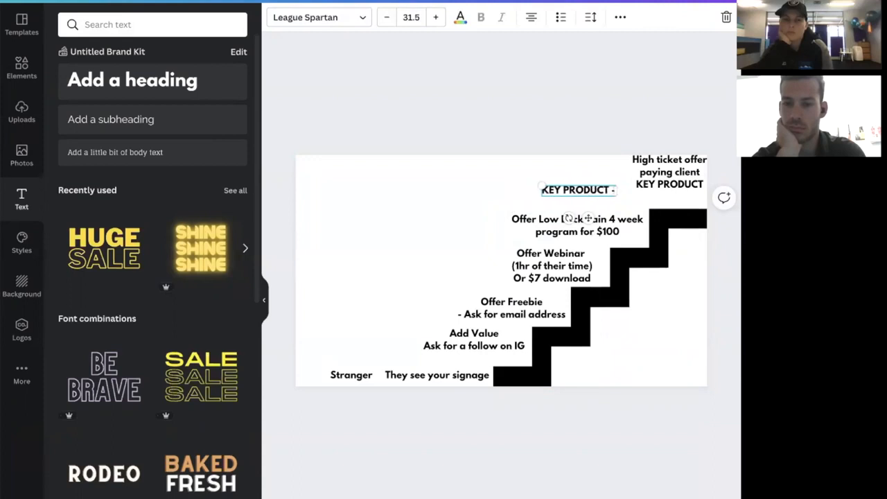
type("- $200")
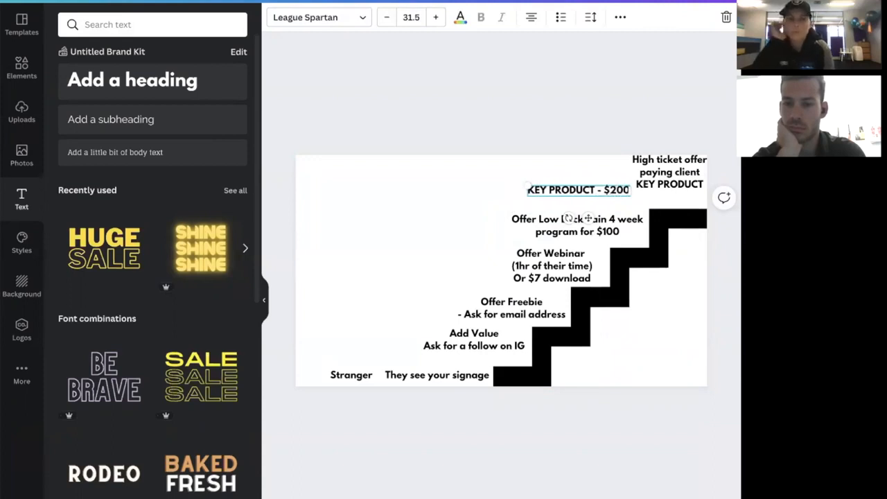
type("0")
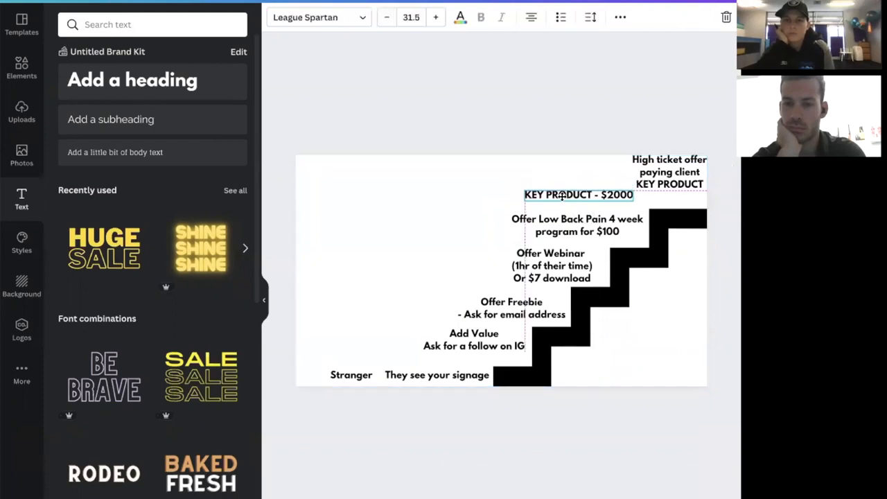
Step: Change the top label's price line to read $10,000
left_click(670, 171)
type("$")
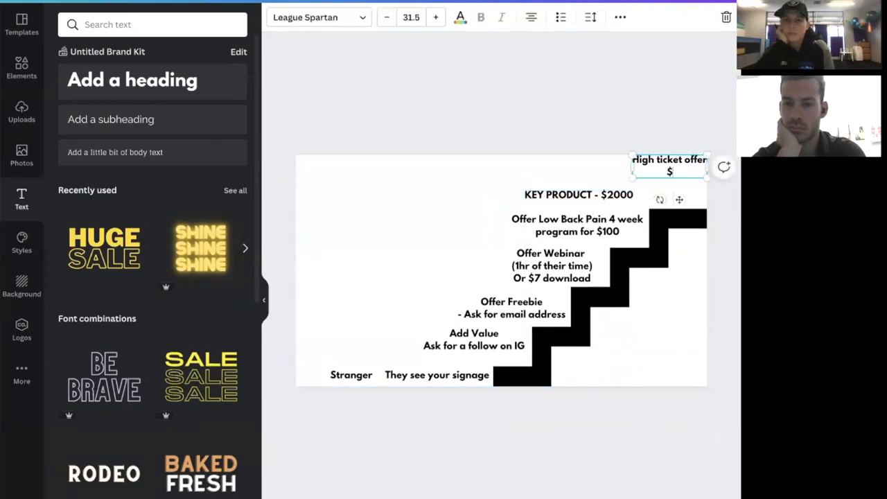
type("10,000")
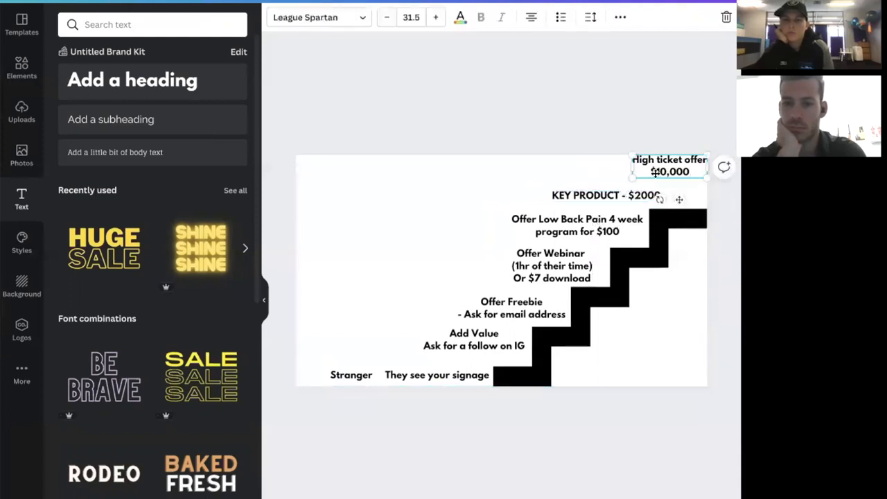
left_click(354, 250)
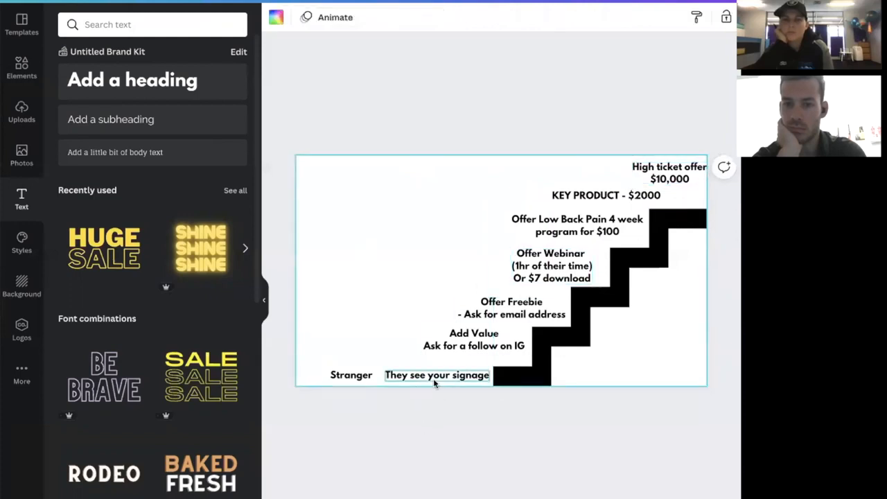
left_click(473, 342)
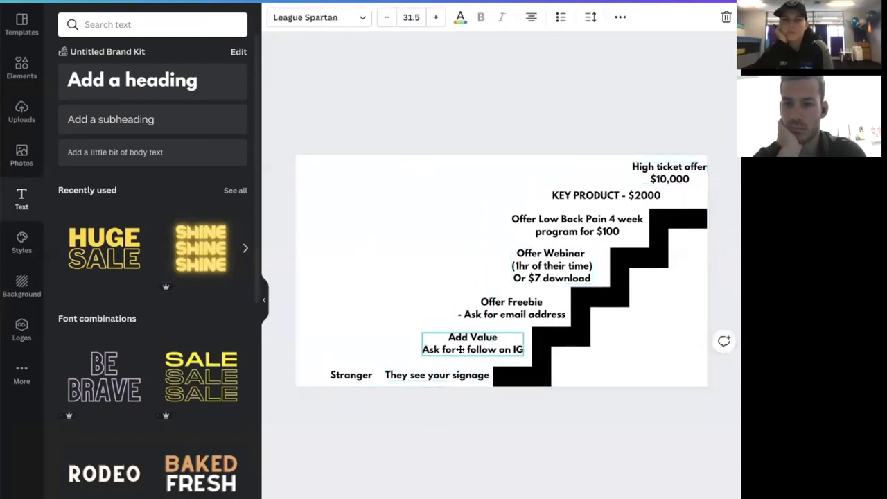
left_click(511, 314)
type(" a")
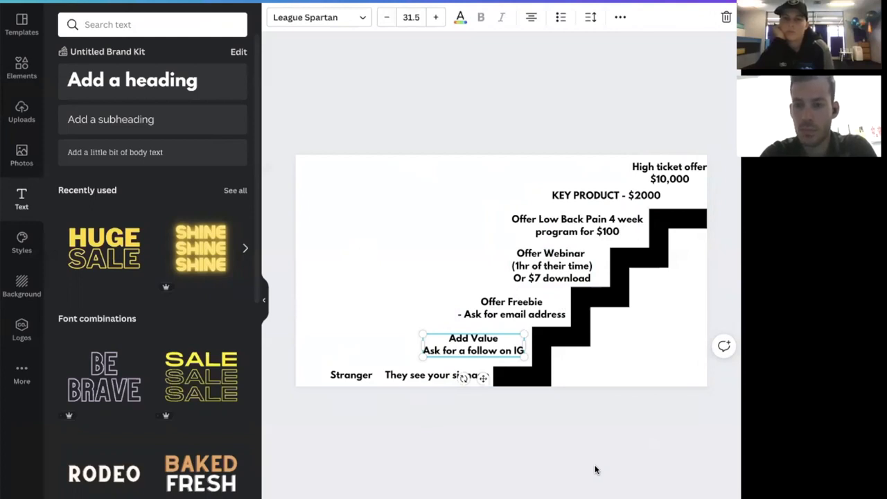
mouse_move(583, 426)
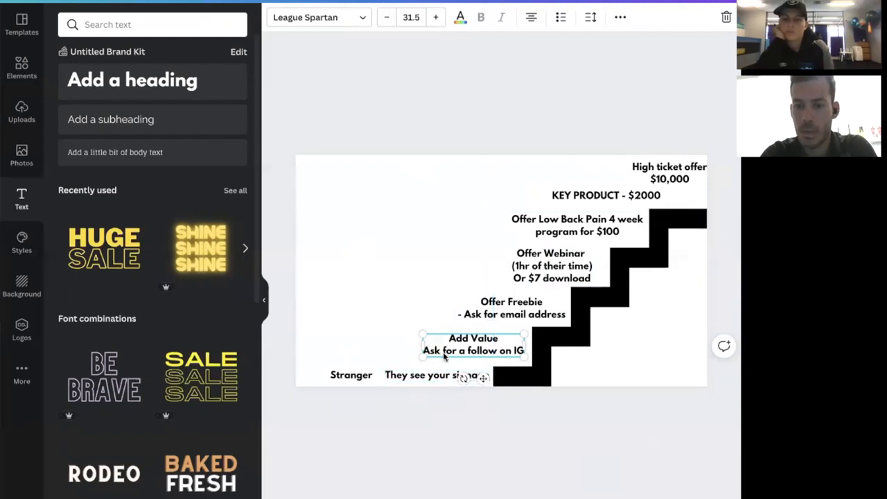
left_click(437, 375)
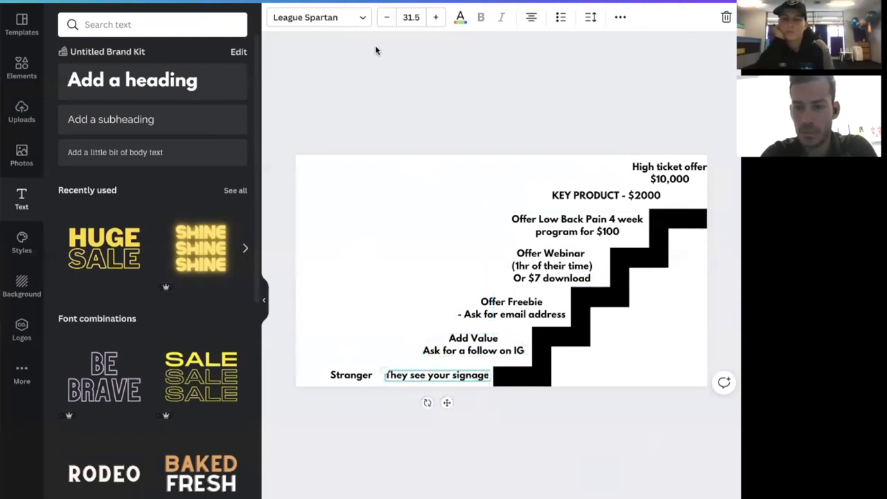
Step: Colour the signage, Offer Freebie, Low Back Pain and High ticket offer labels light blue
left_click(459, 17)
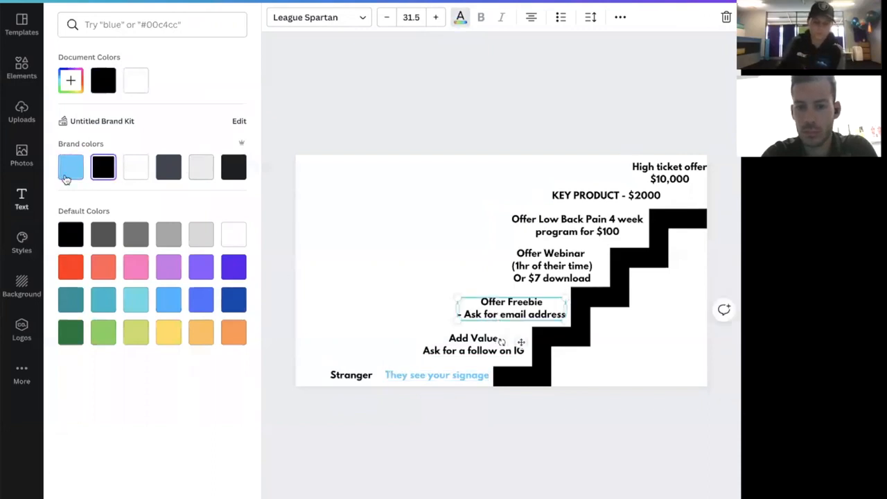
left_click(71, 167)
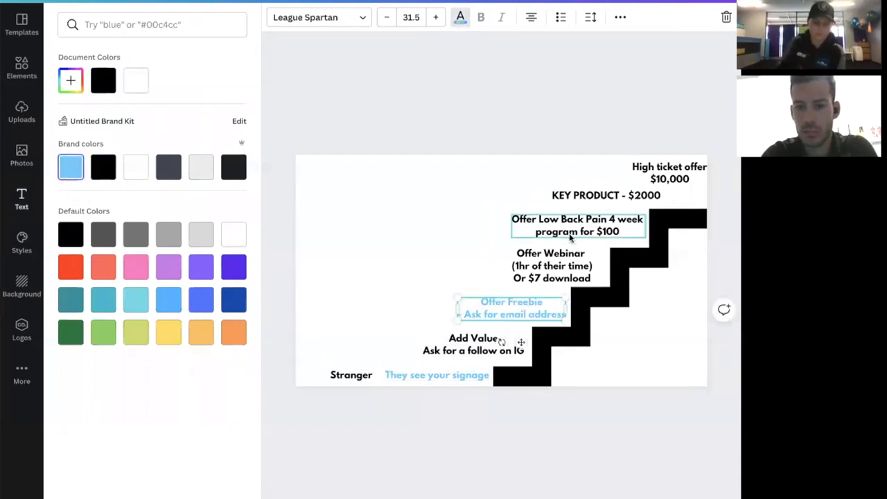
left_click(669, 172)
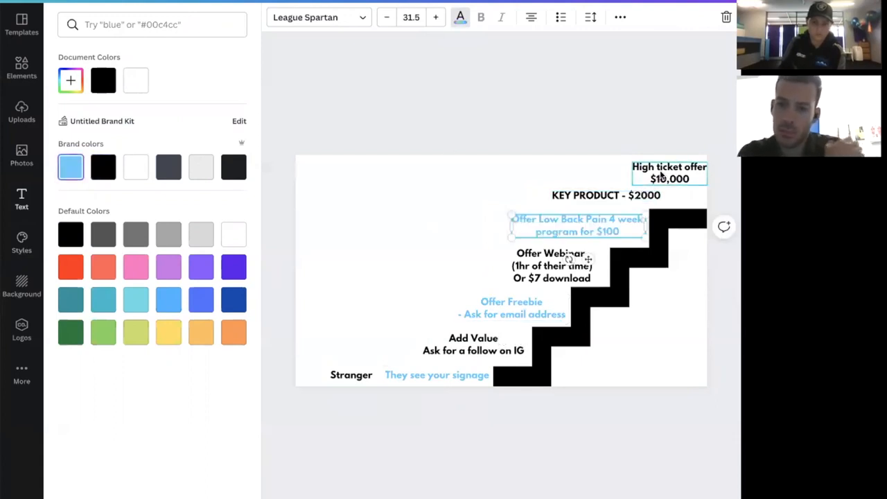
left_click(21, 200)
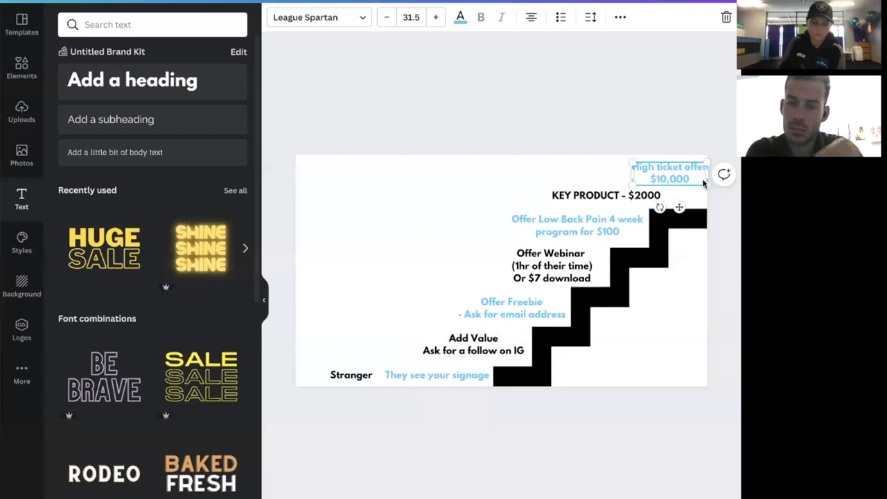
mouse_move(378, 250)
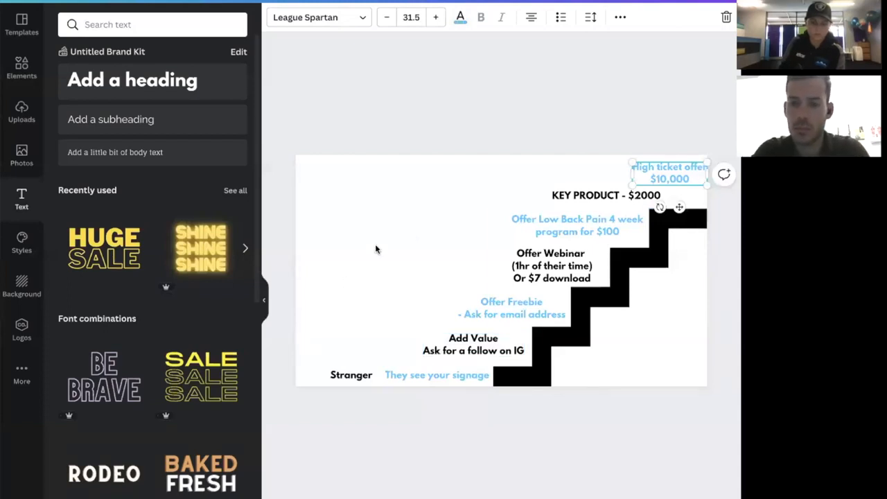
left_click(436, 375)
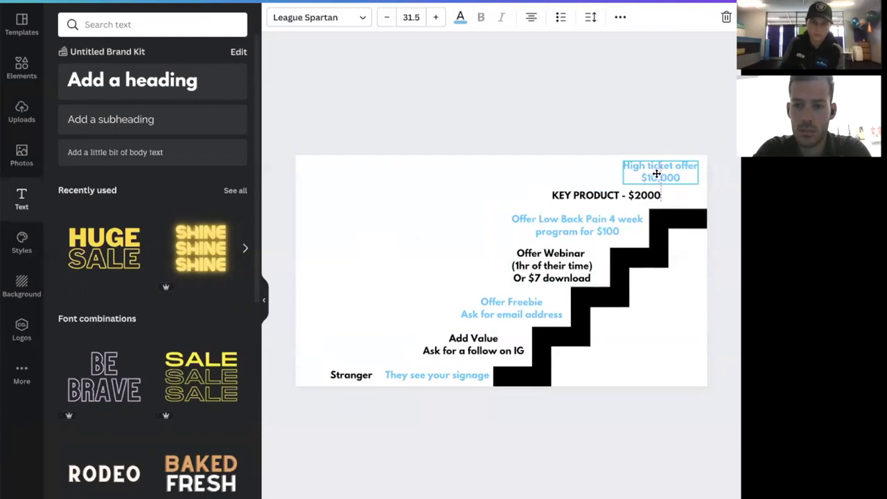
left_click(378, 195)
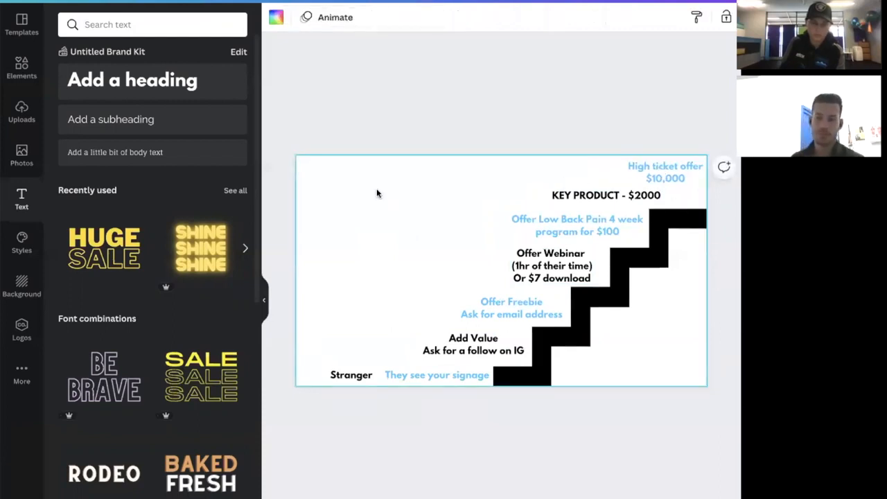
left_click(577, 225)
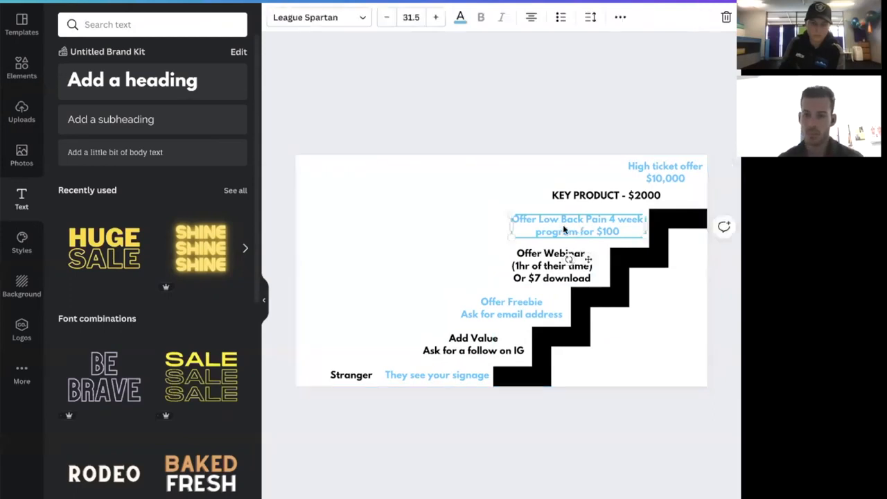
mouse_move(381, 255)
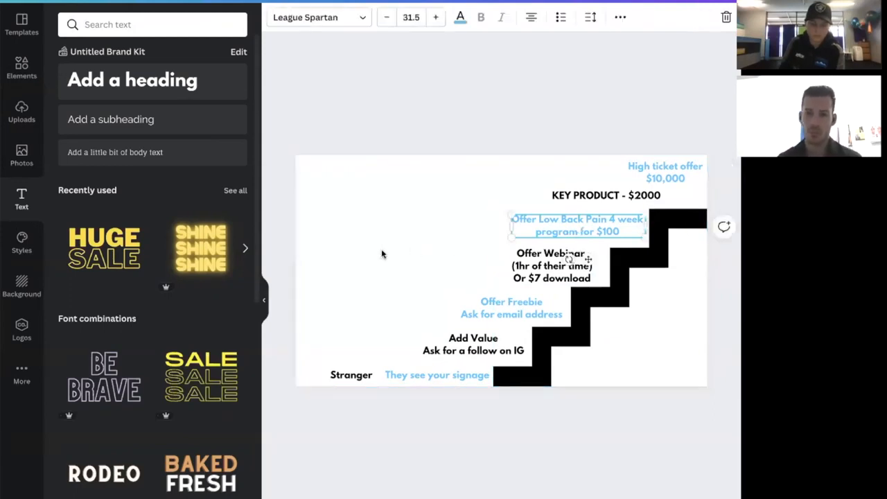
left_click(474, 350)
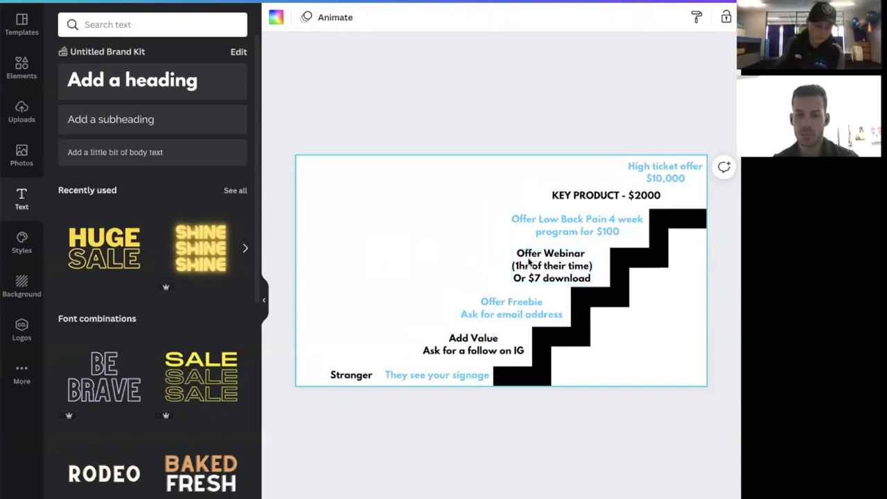
left_click(551, 265)
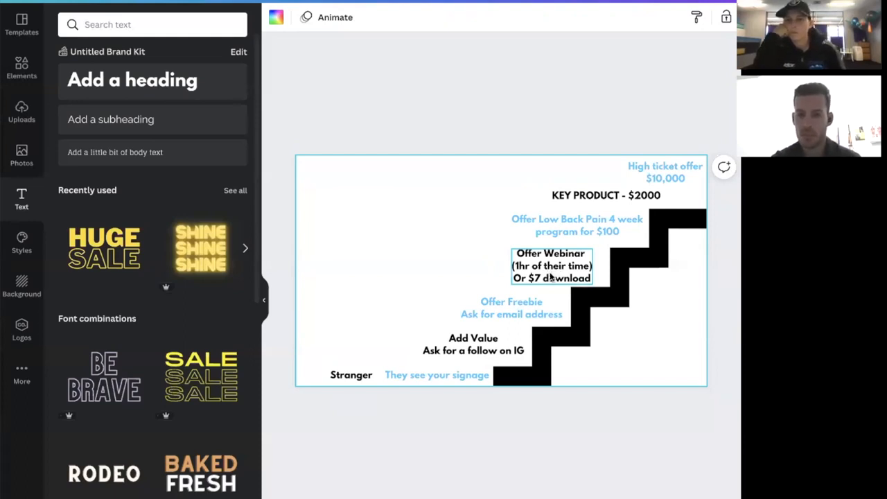
mouse_move(541, 279)
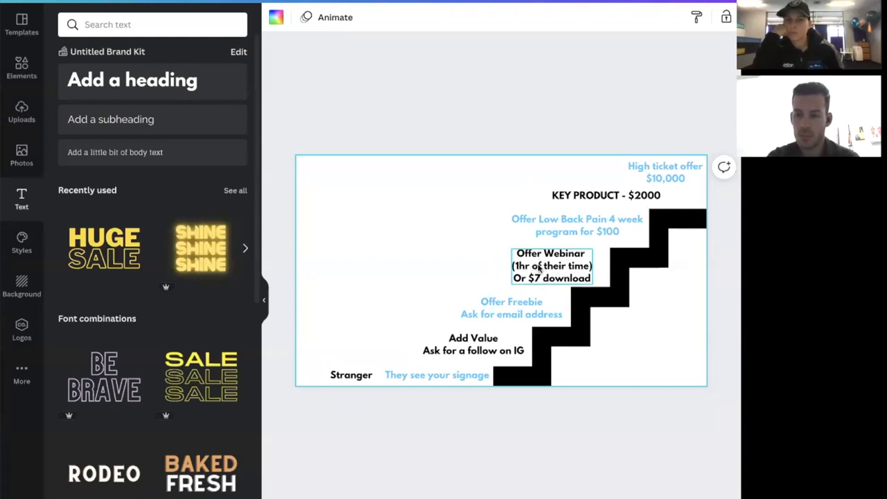
left_click(606, 195)
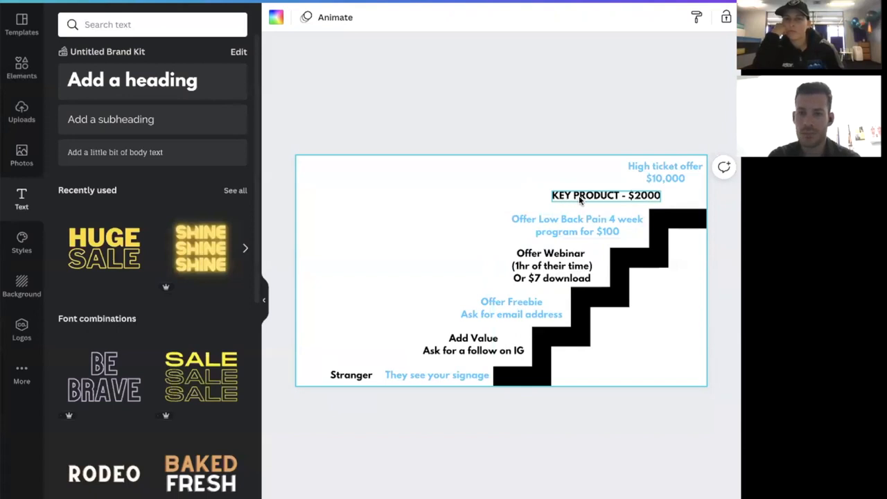
left_click(665, 172)
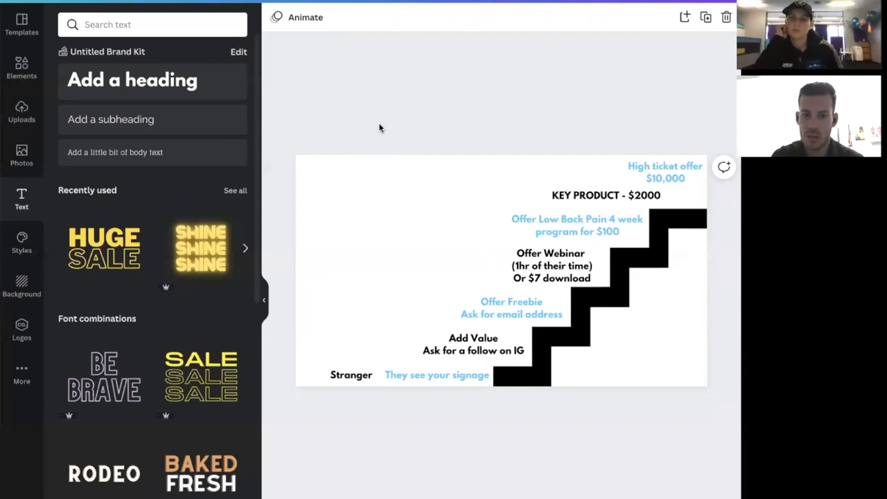
left_click(426, 237)
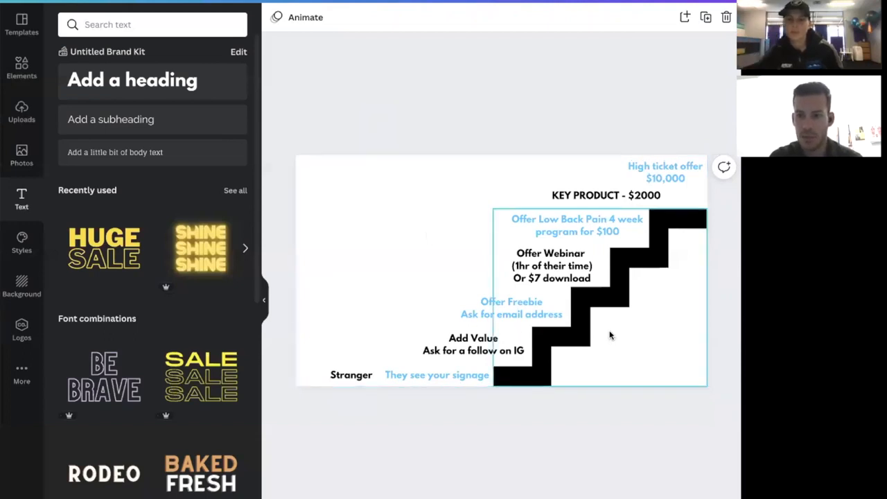
left_click(473, 351)
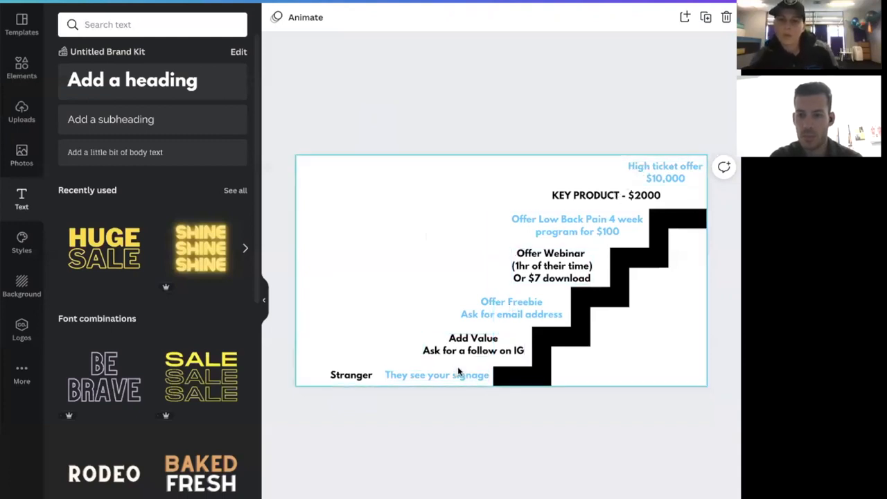
left_click(511, 308)
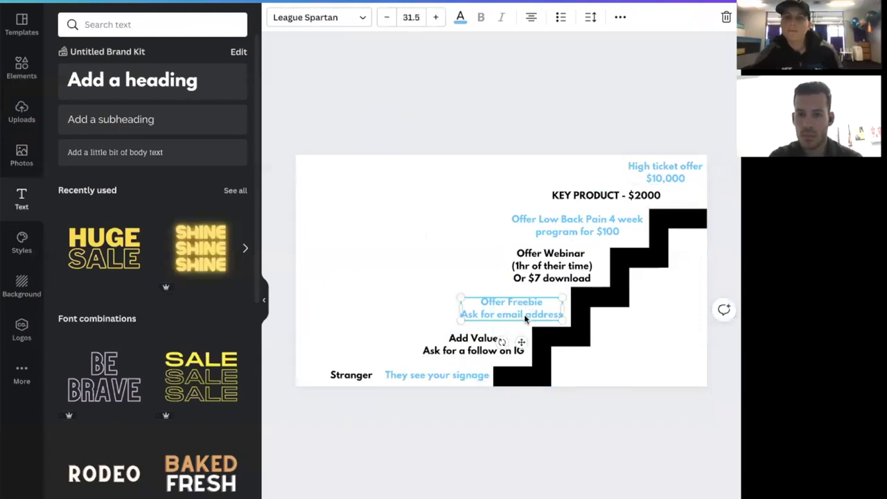
left_click(375, 274)
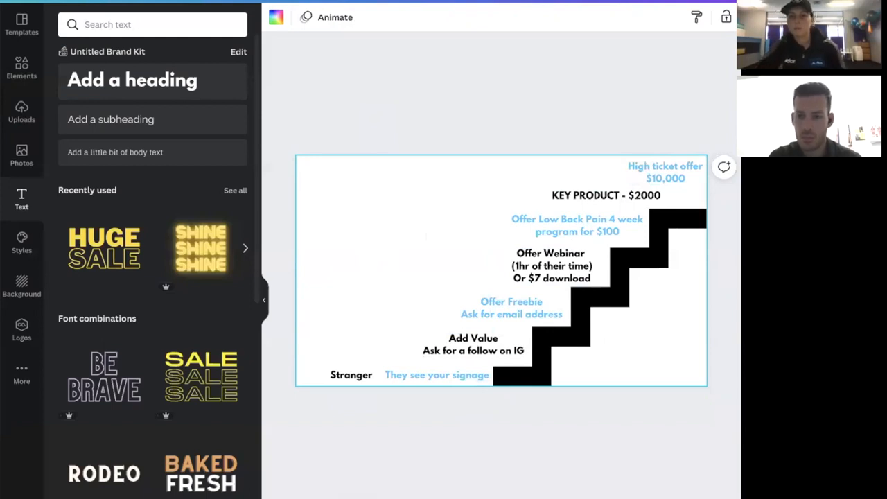
left_click(578, 225)
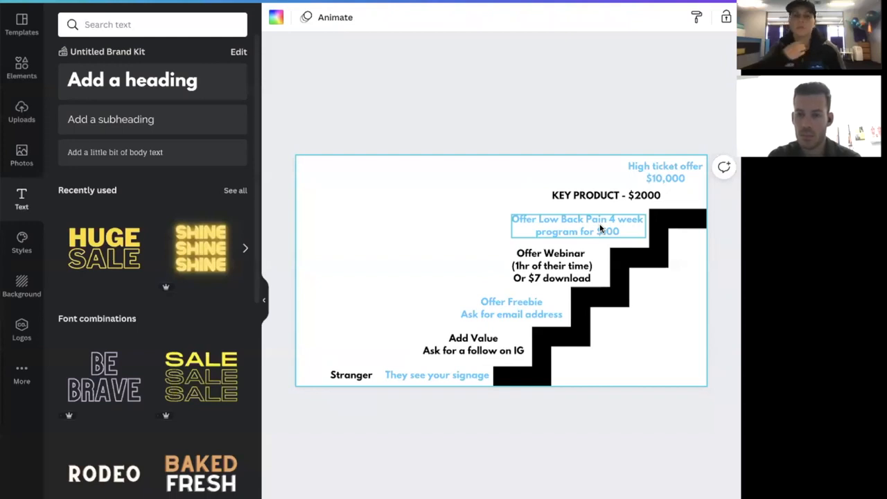
left_click(474, 346)
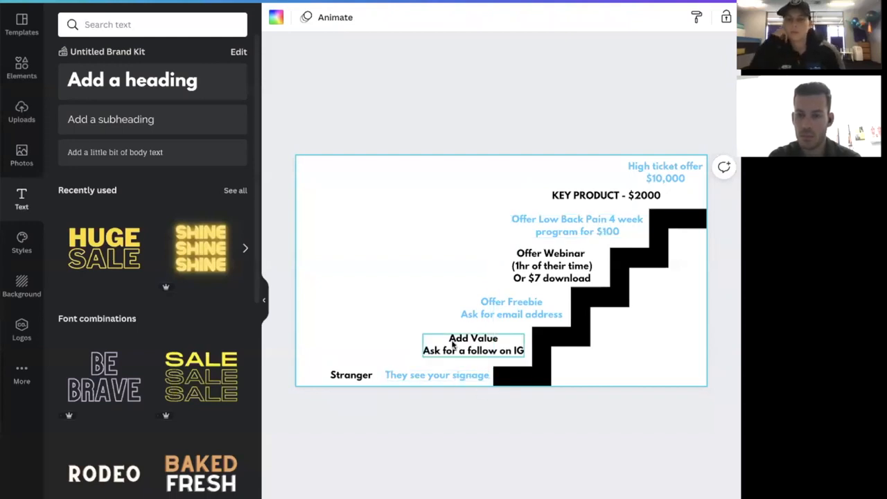
left_click(511, 307)
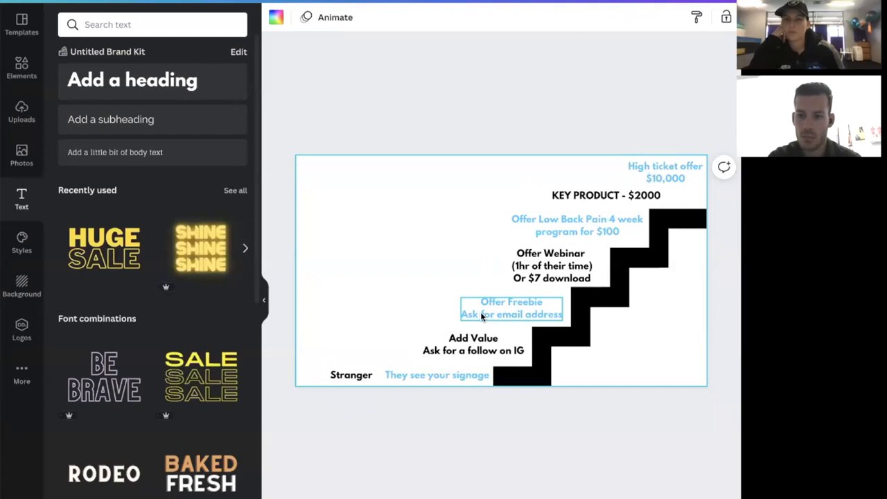
left_click(489, 282)
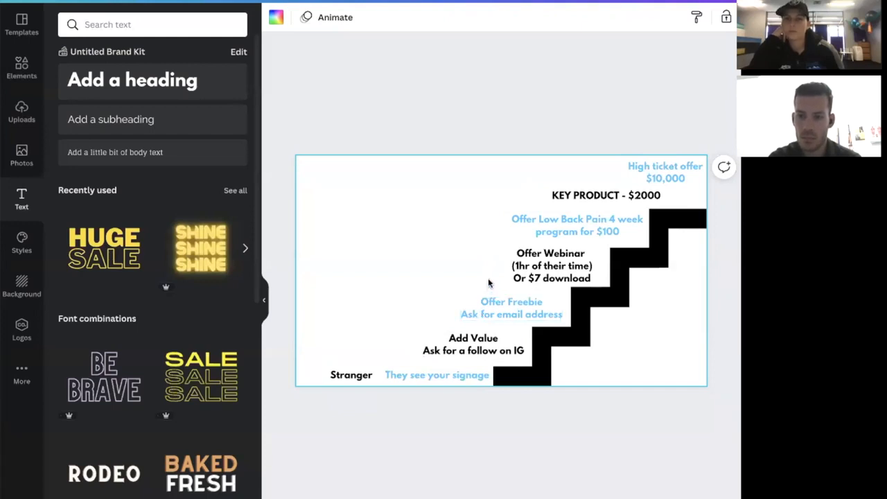
left_click(577, 225)
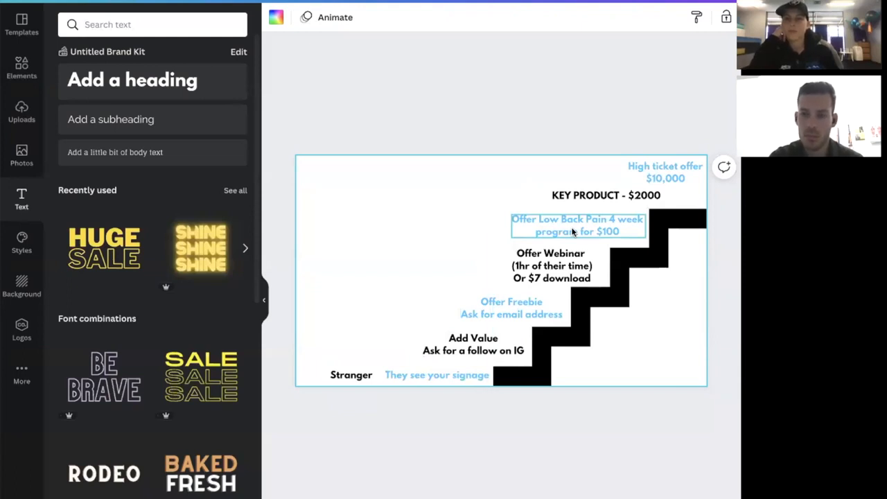
left_click(665, 172)
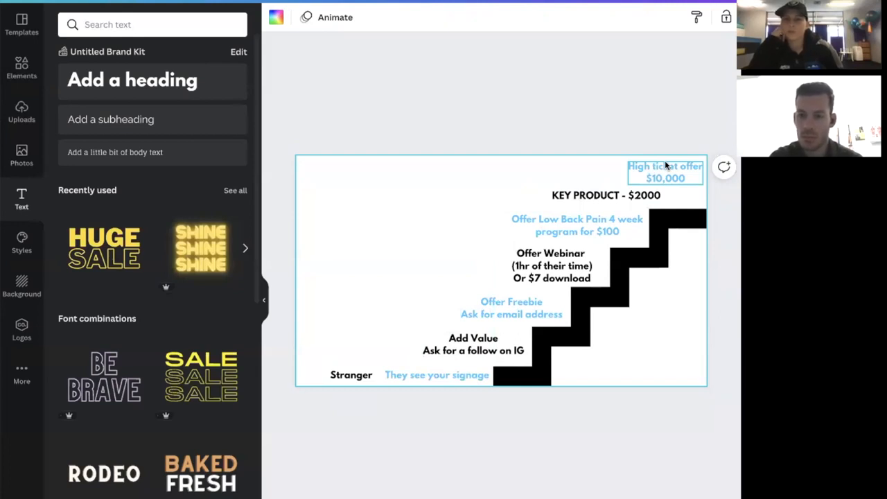
left_click(606, 195)
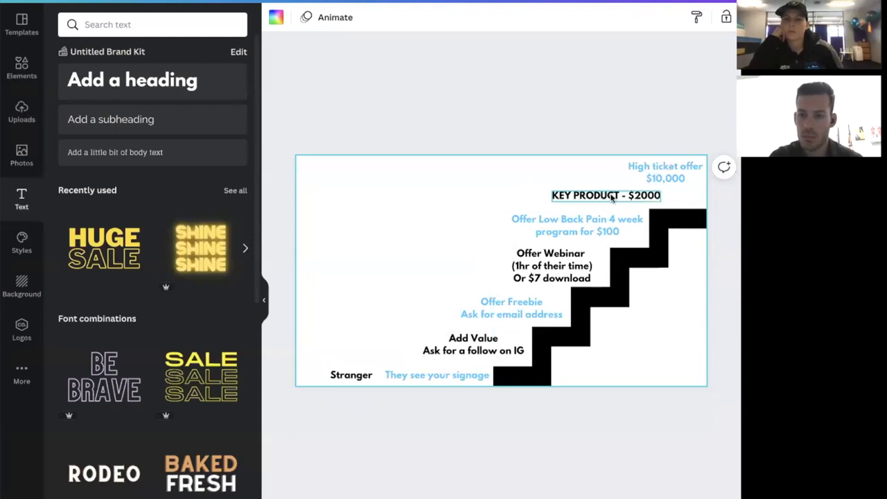
left_click(665, 172)
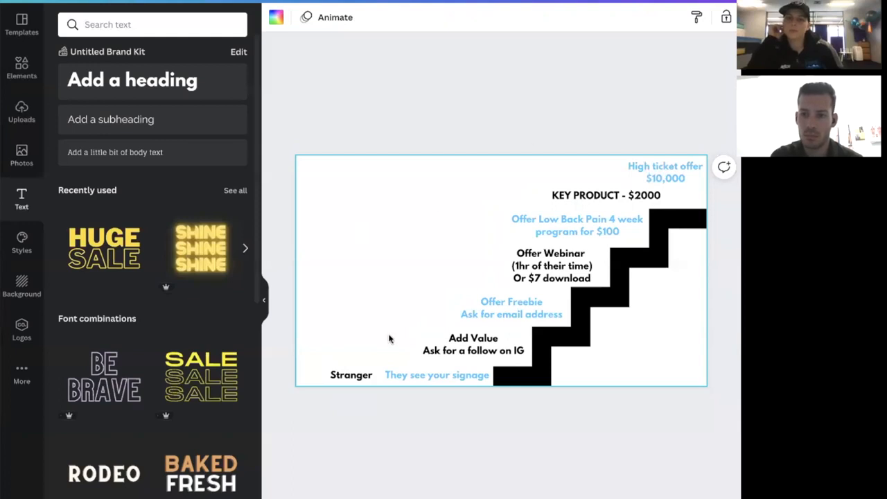
mouse_move(428, 472)
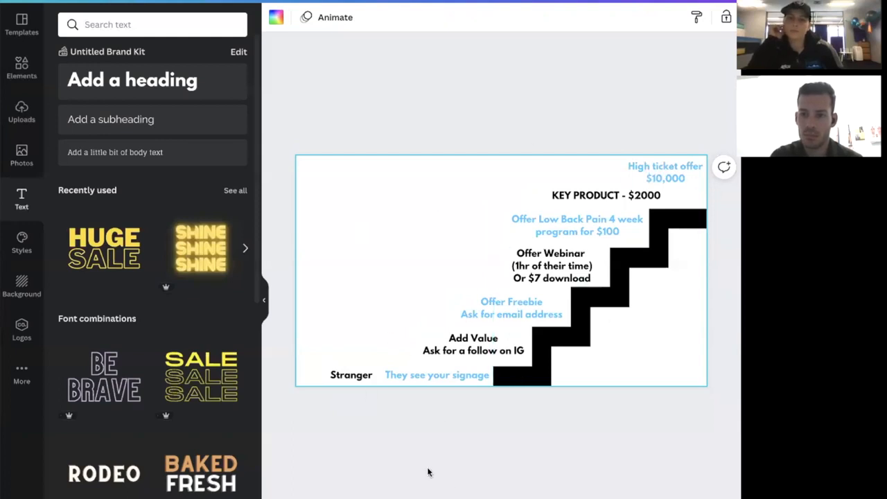